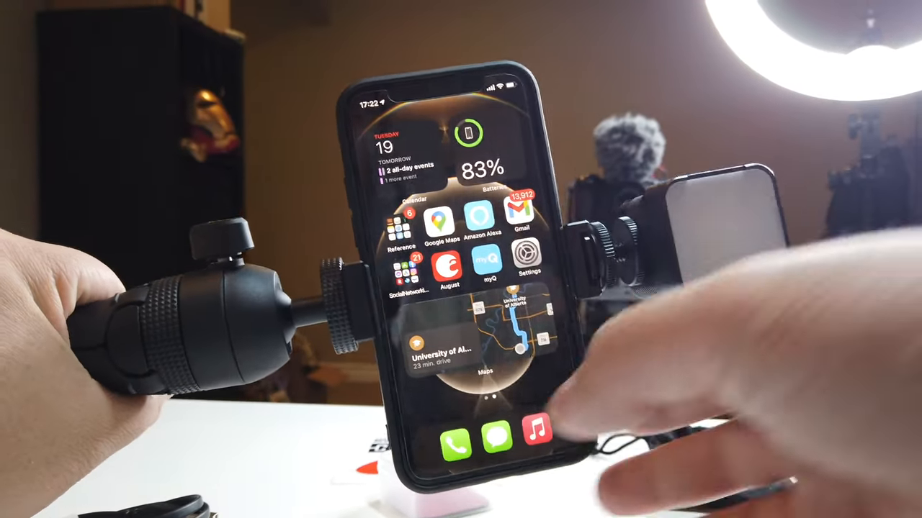
scroll("left", 3)
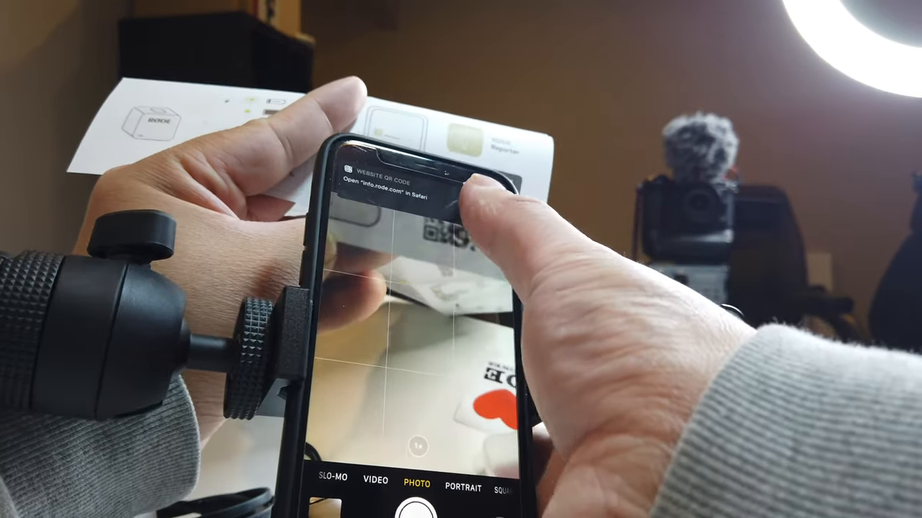
left_click(388, 185)
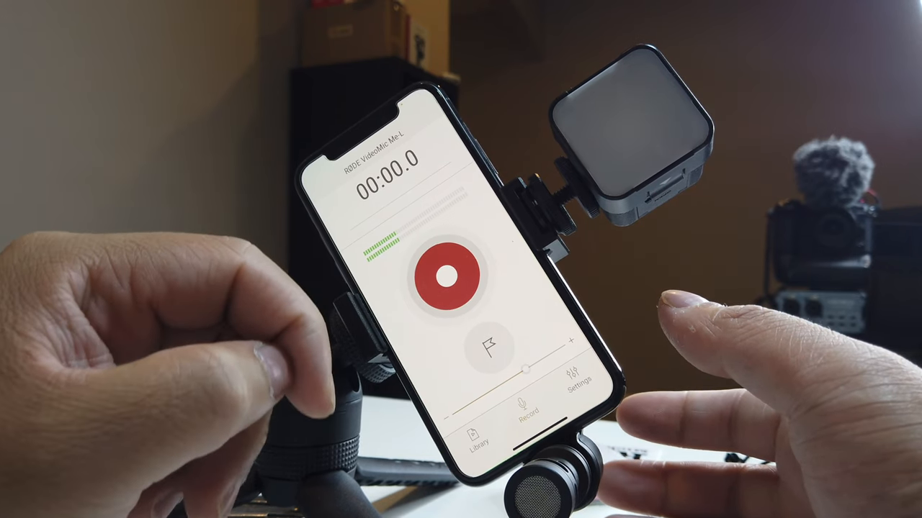
left_click(446, 281)
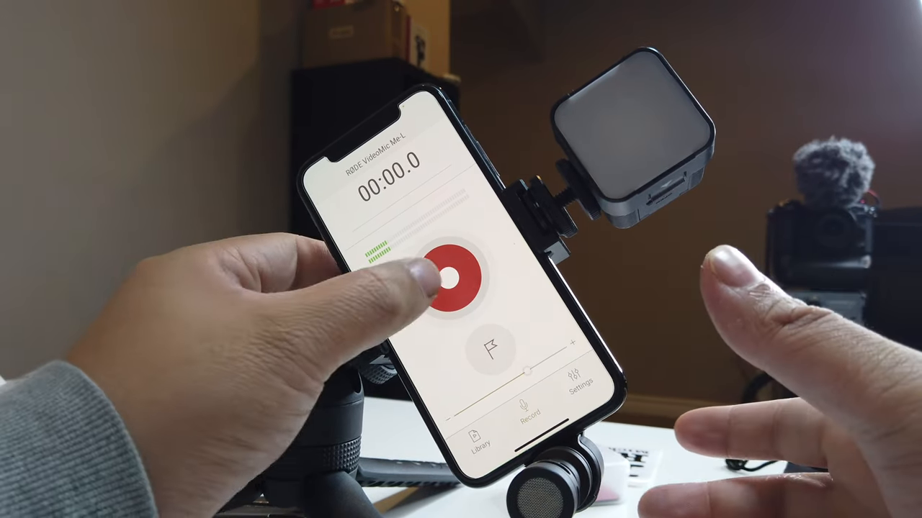
left_click(459, 281)
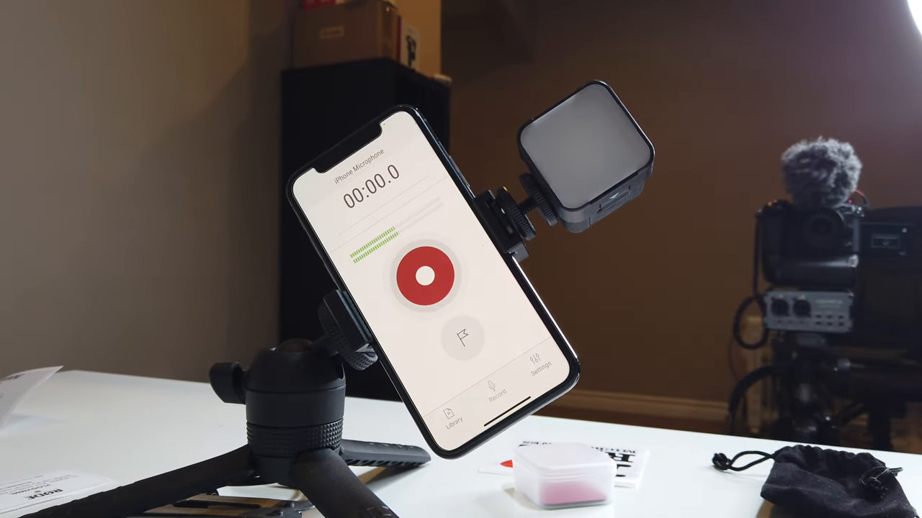
left_click(424, 276)
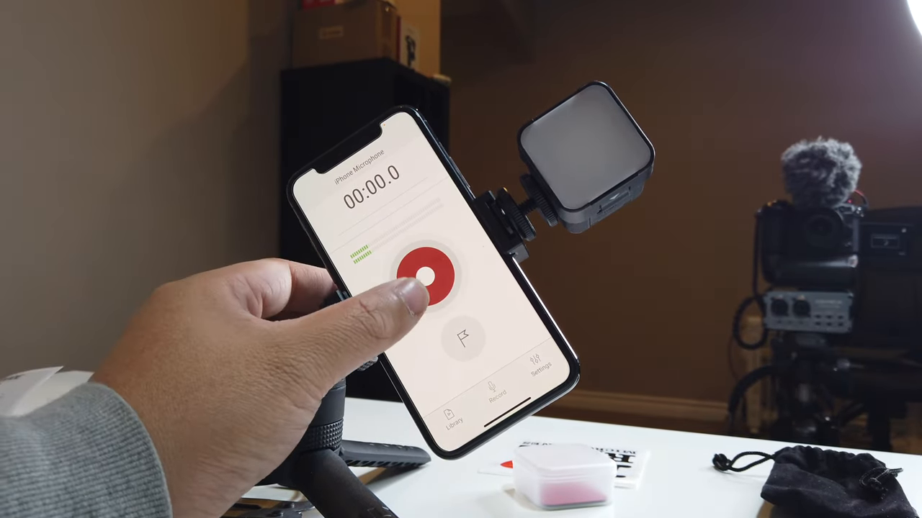
left_click(425, 276)
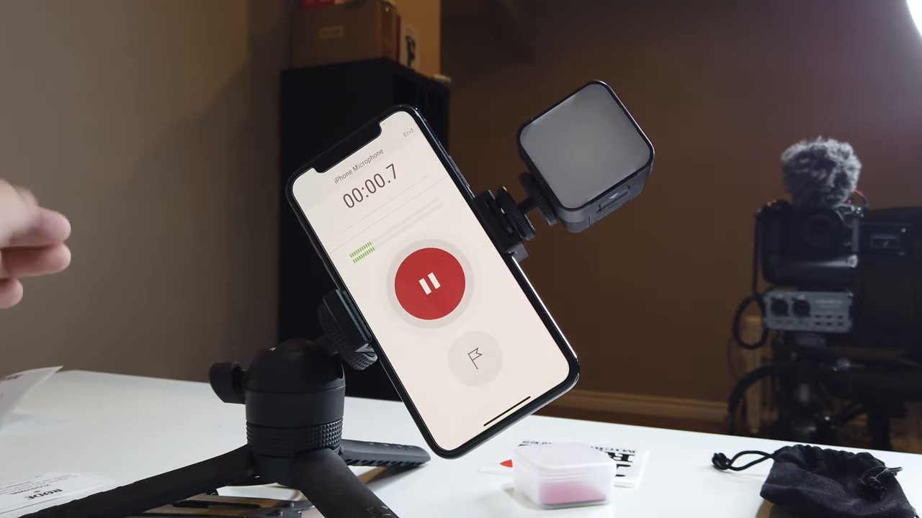